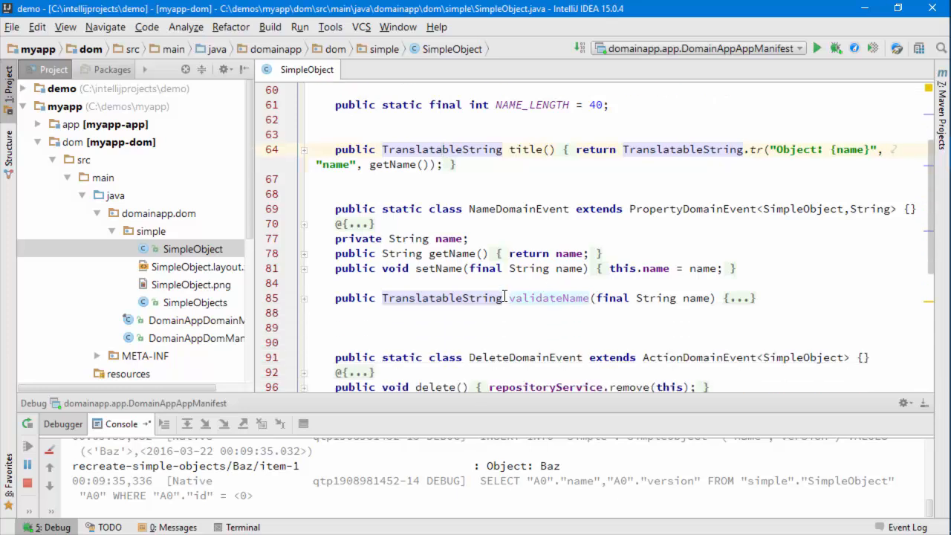
Step: View the Foo object's Metadata tab, return to its General tab, then switch back to IntelliJ IDEA
scroll("down", 3)
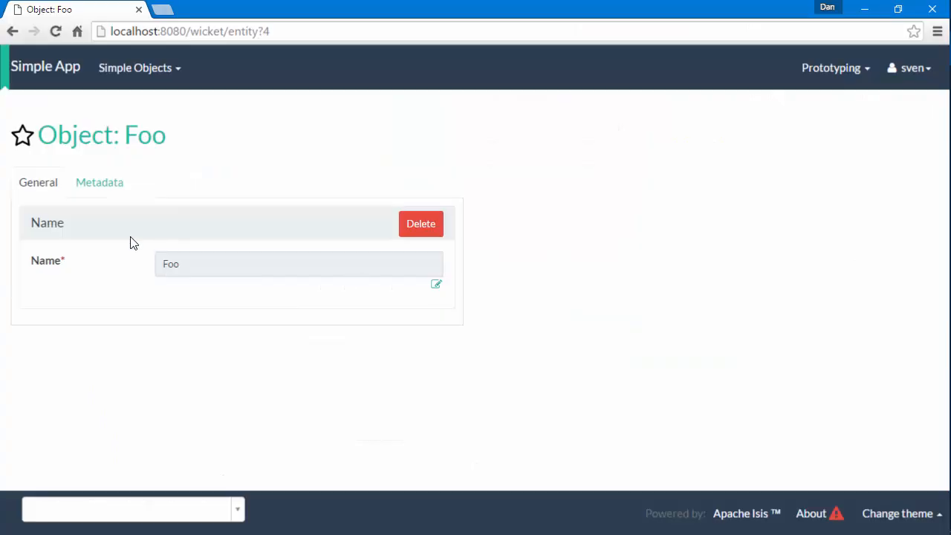
mouse_move(420, 223)
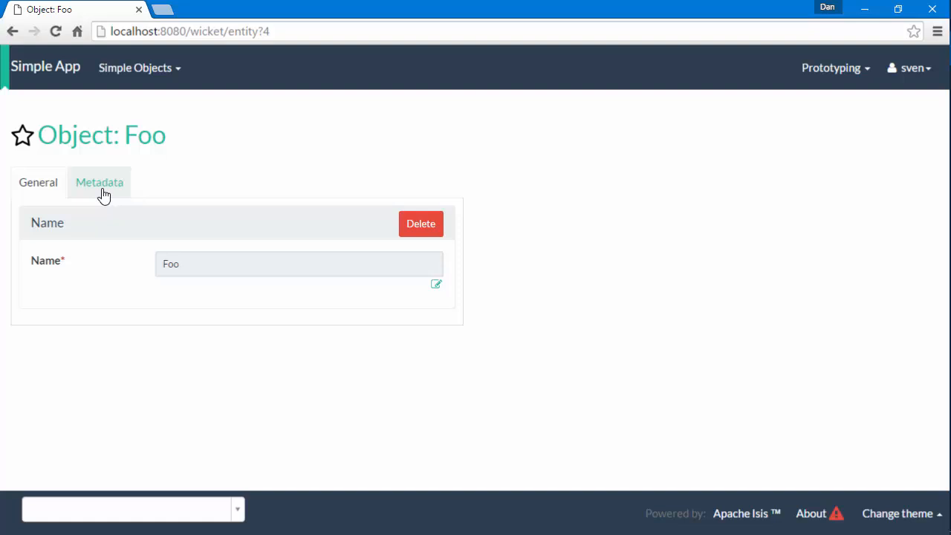
left_click(98, 181)
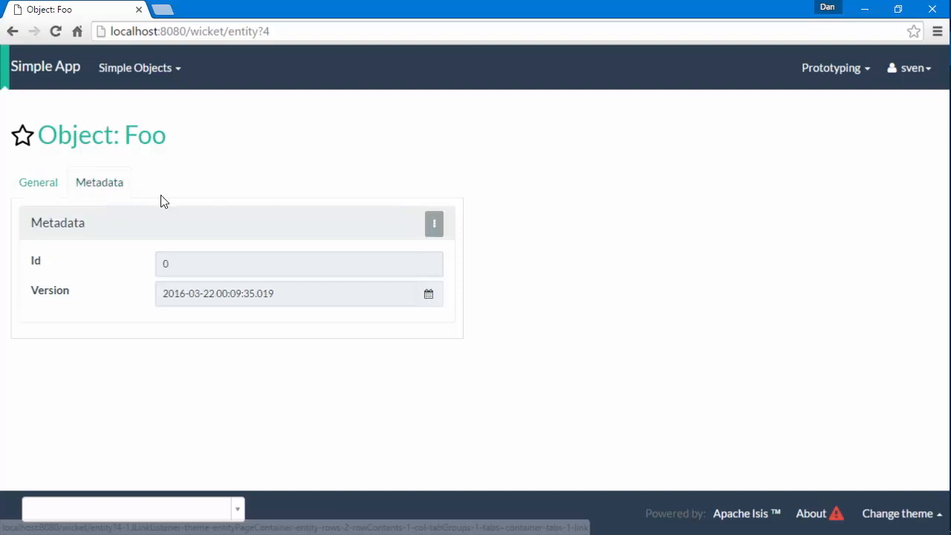
mouse_move(39, 182)
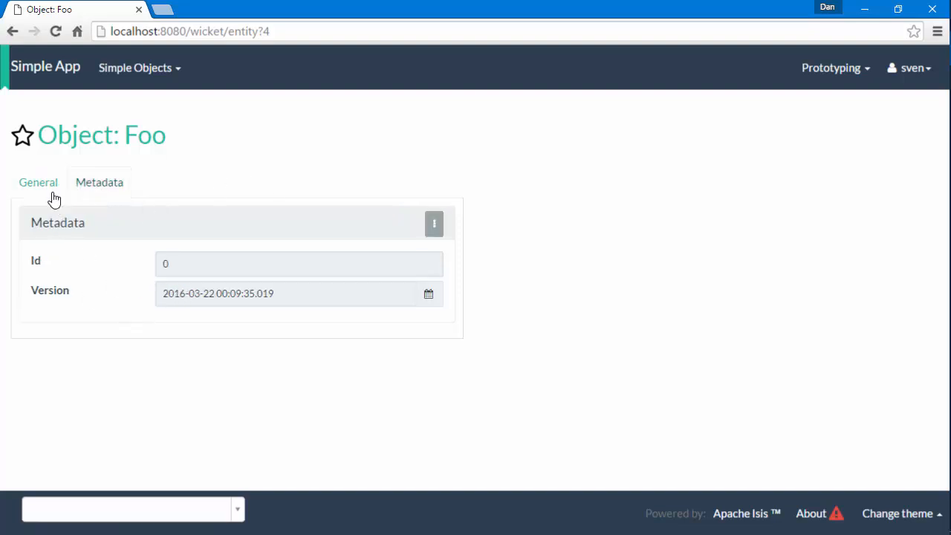
left_click(37, 181)
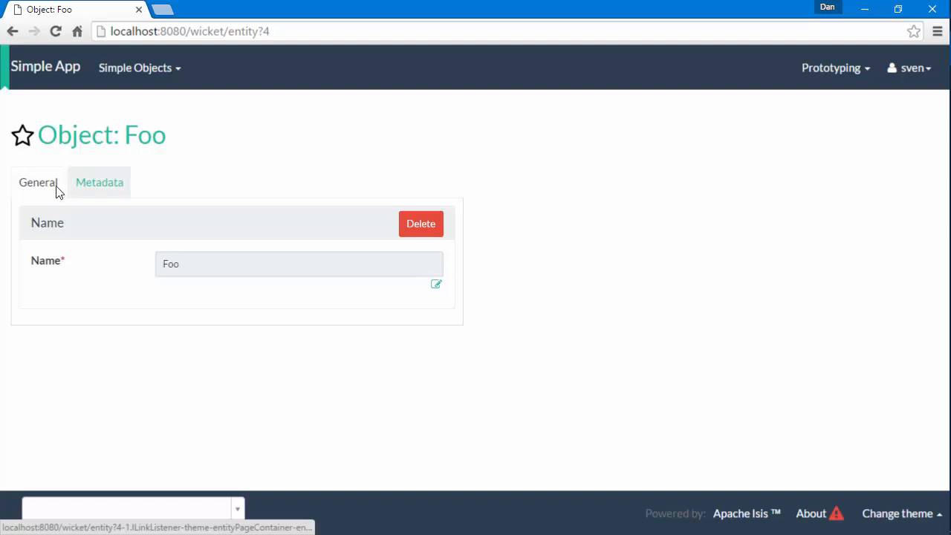
mouse_move(99, 197)
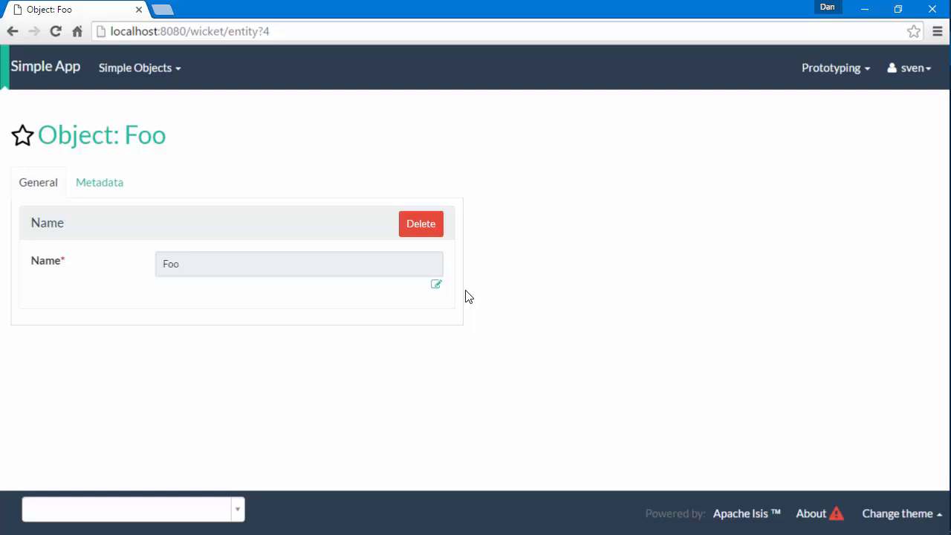
key("alt+tab")
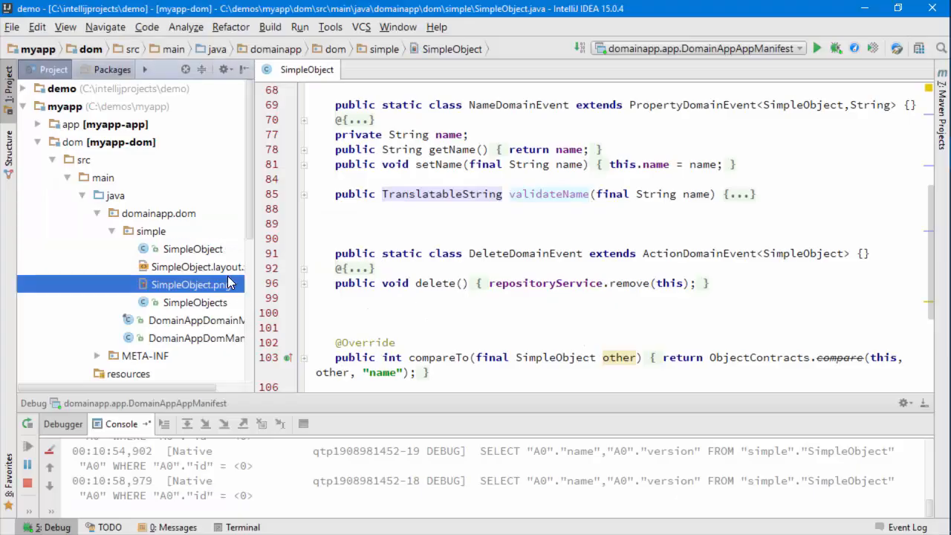
Step: Open SimpleObject.layout.xml and change the second row's first bs3:col span from 6 to 12
left_click(196, 266)
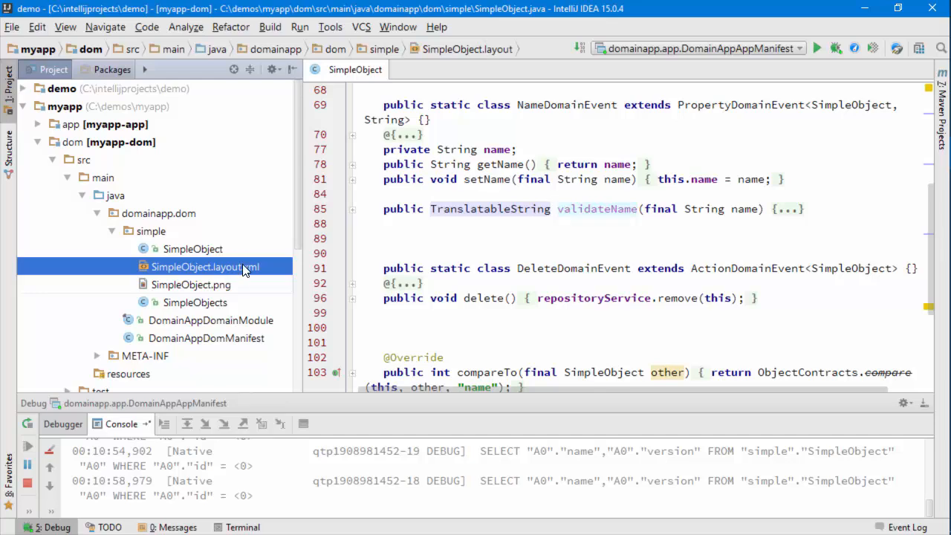
double_click(205, 268)
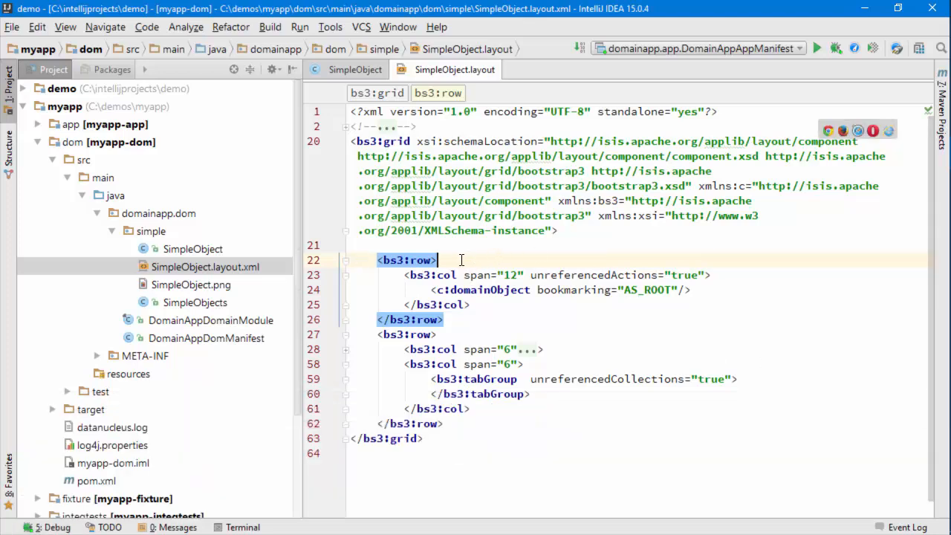
left_click(345, 260)
type("12")
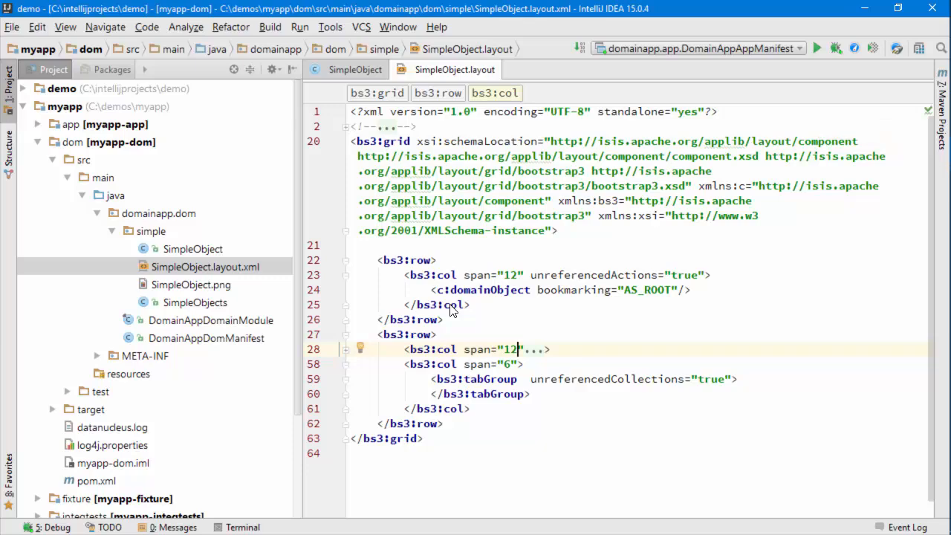
Step: Reload Changed Classes into the running app and refresh the Object: Foo page in Chrome
left_click(300, 27)
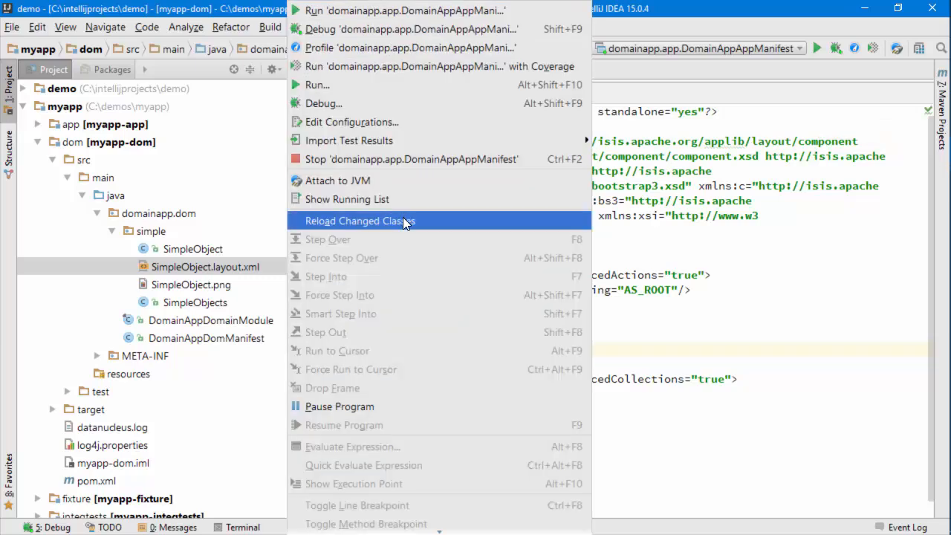
left_click(359, 220)
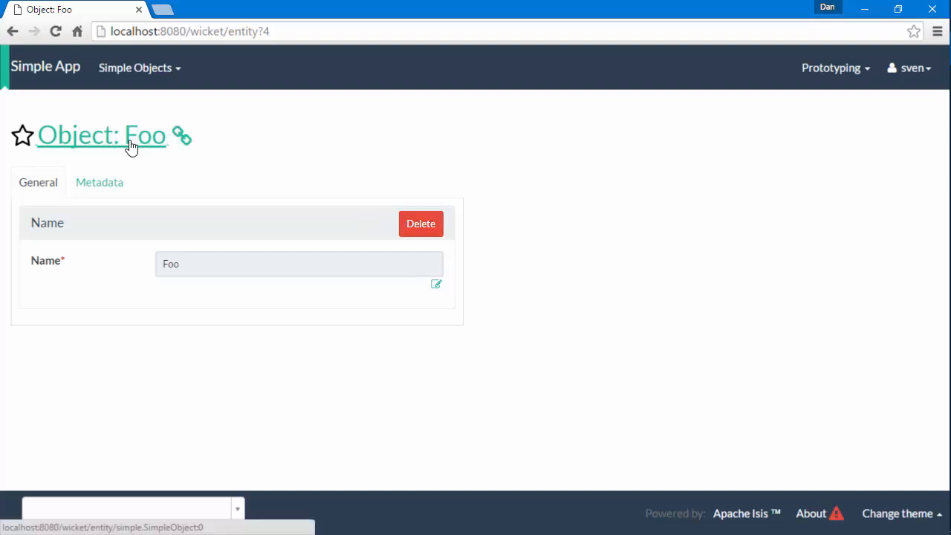
left_click(101, 135)
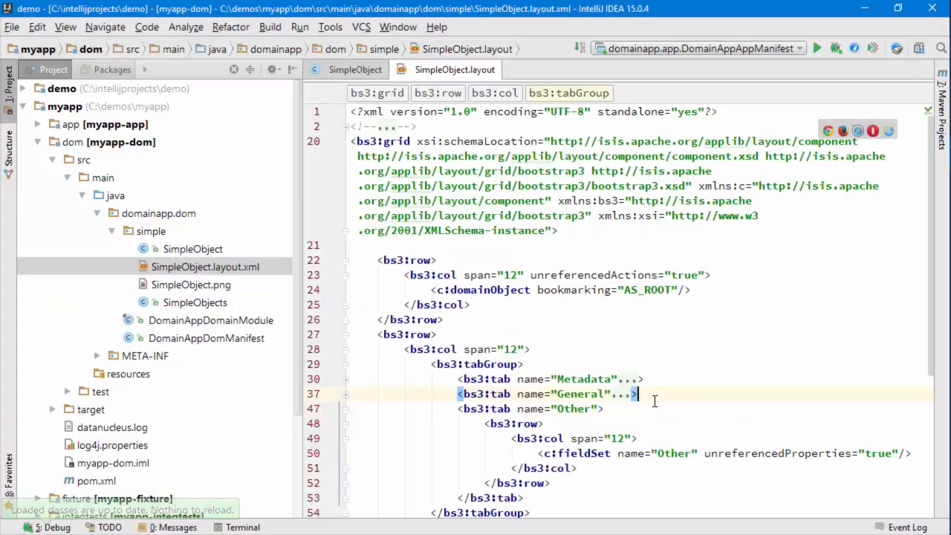
mouse_move(583, 363)
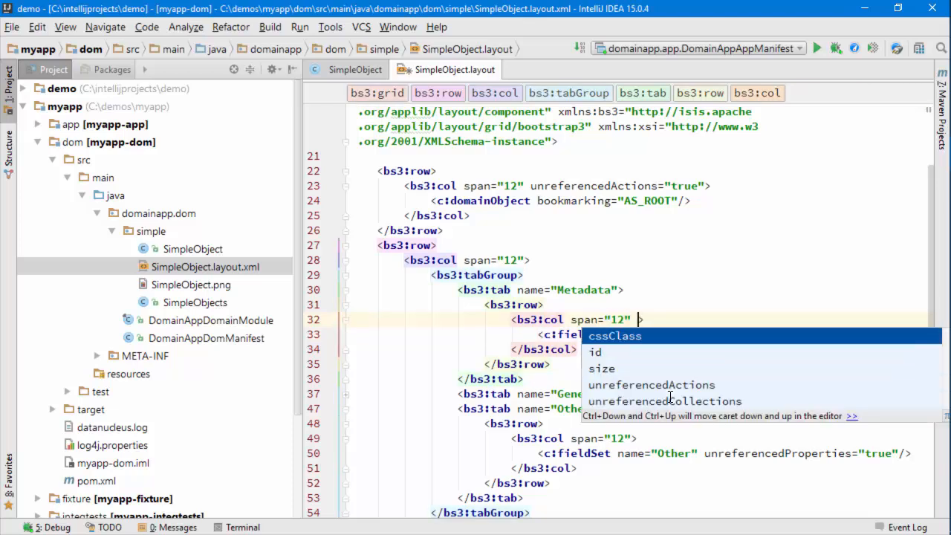
Step: Begin a cssClass attribute on the Metadata tab's bs3:col, then discard it, leaving span="12"
type("css")
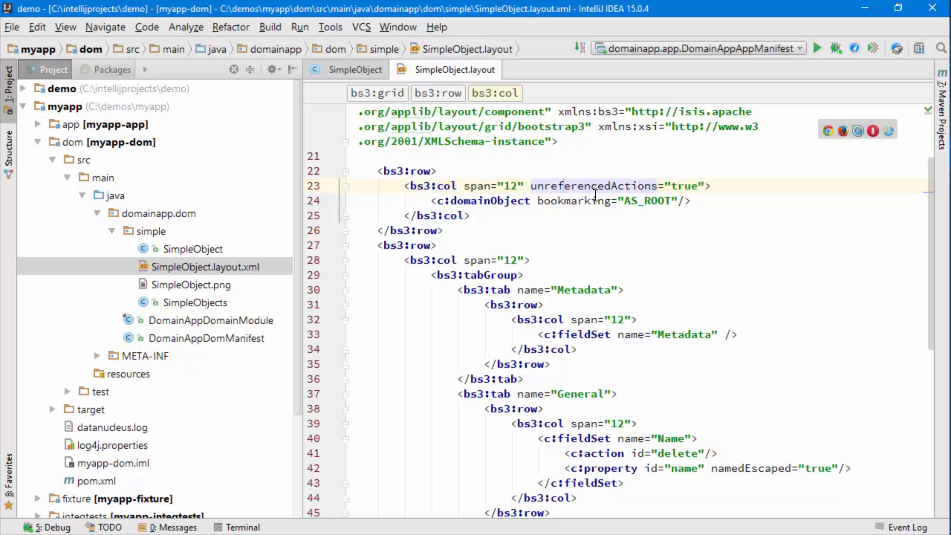
mouse_move(645, 201)
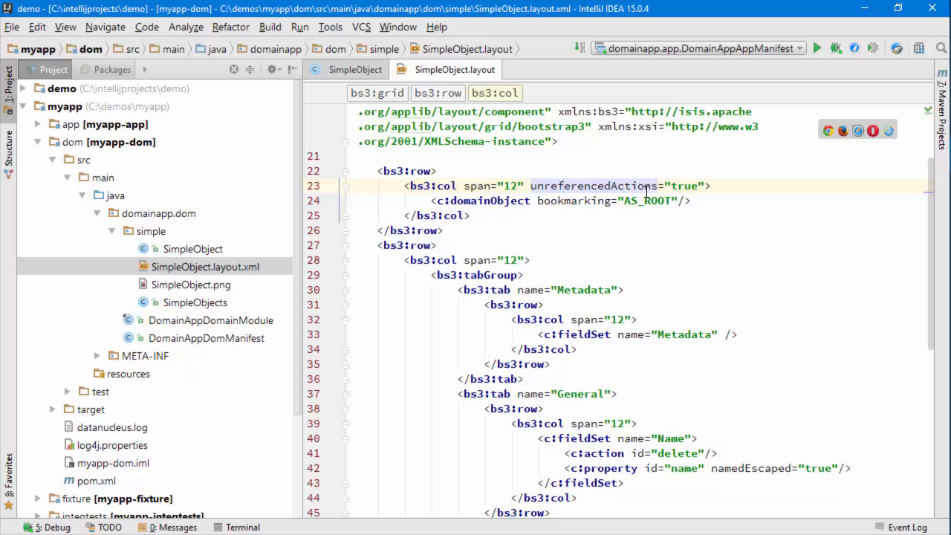
Step: Scroll through the rest of SimpleObject.layout.xml, then switch to Chrome showing the Foo page
scroll("down", 3)
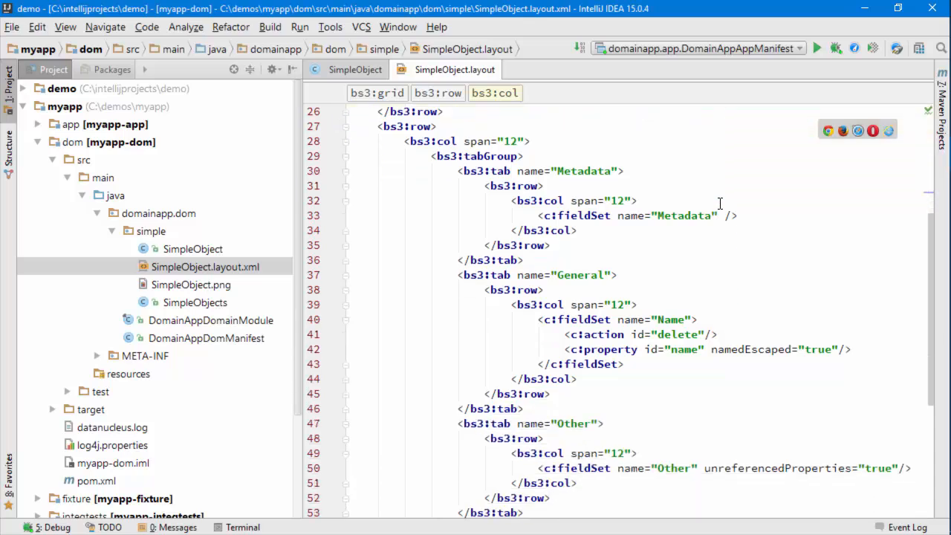
scroll("down", 3)
type("<bs3:tabGroup  unreferencedCollections=\"true\">")
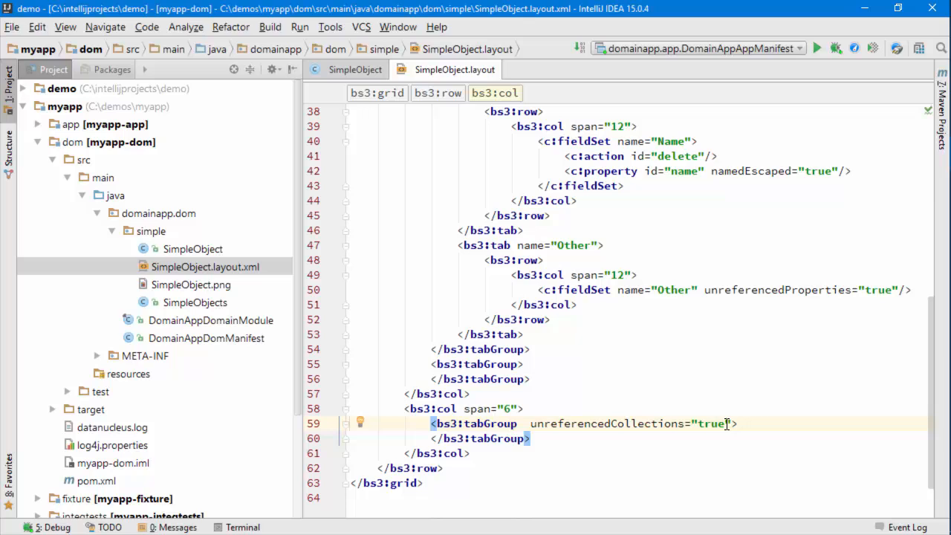
key("alt+tab")
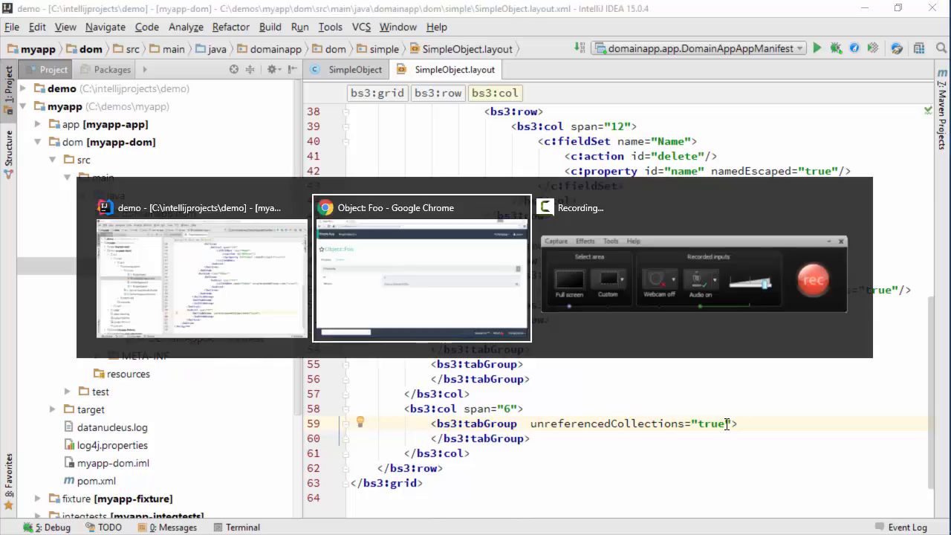